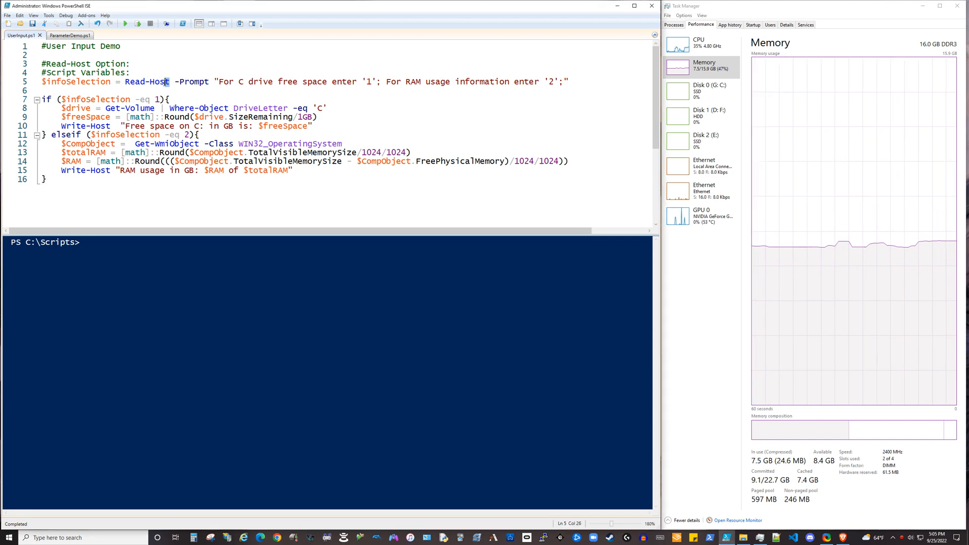
Walk through UserInput.ps1, highlight the RAM usage elseif branch, then run the script
double_click(146, 81)
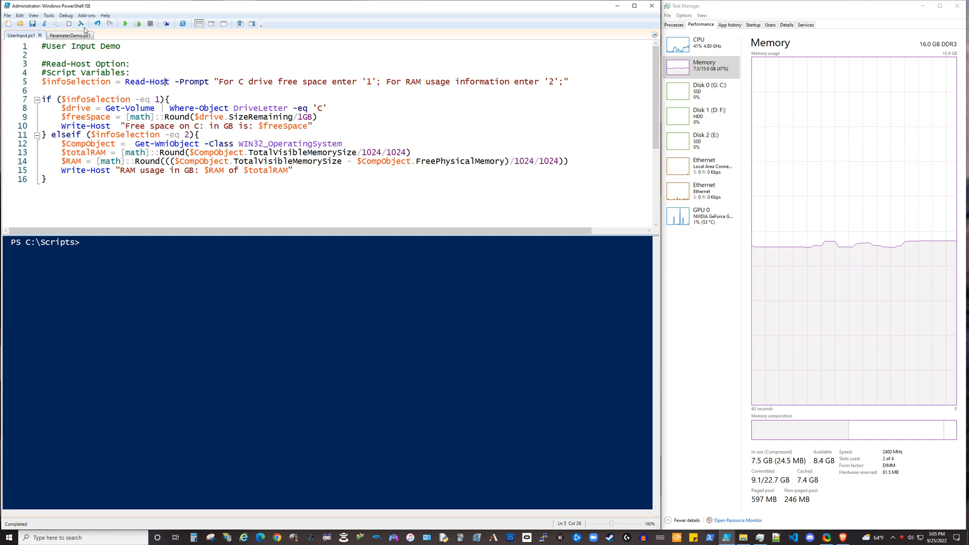
left_click(61, 35)
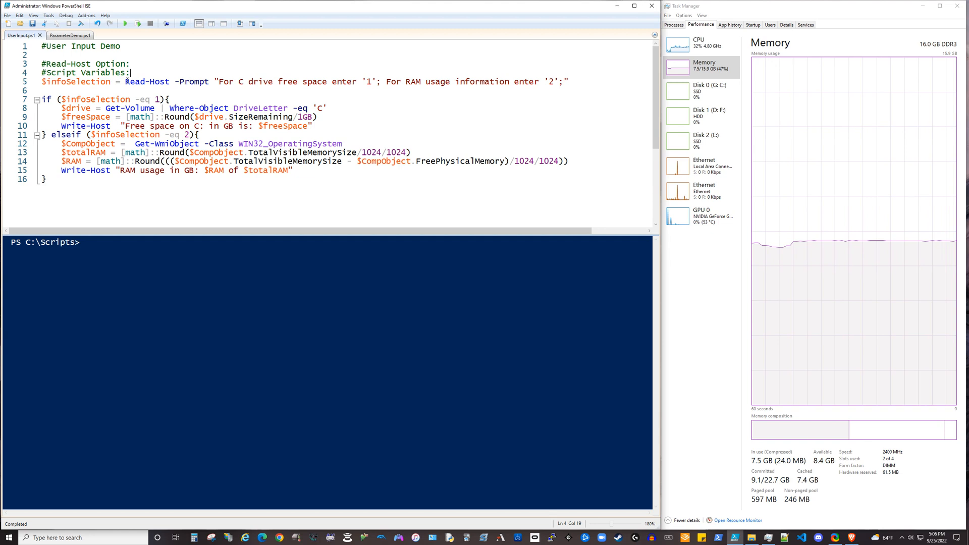
double_click(146, 81)
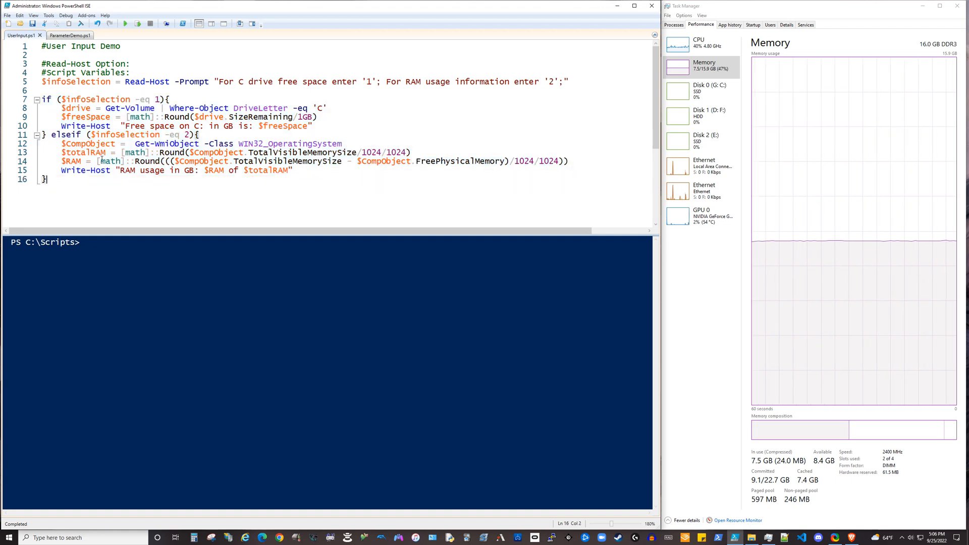
double_click(110, 161)
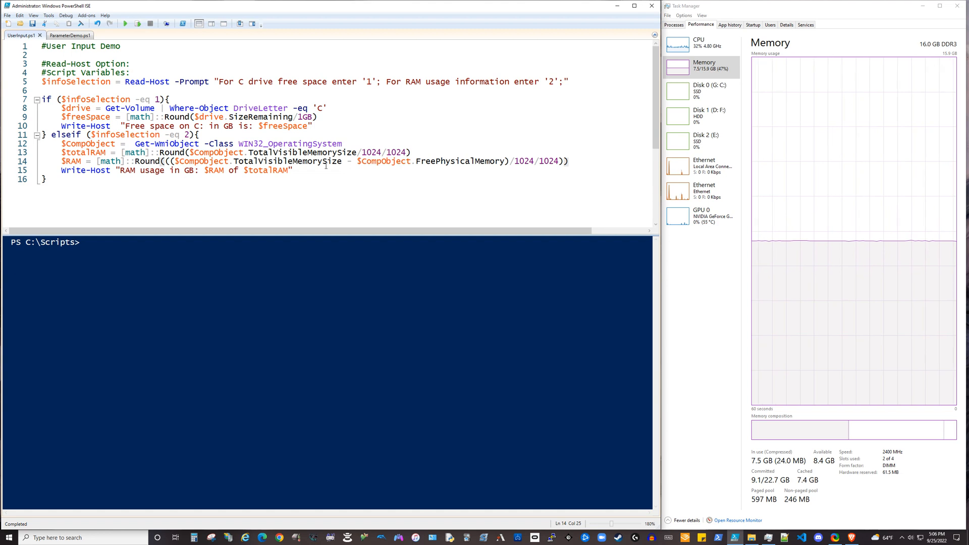
left_click_drag(61, 143, 294, 170)
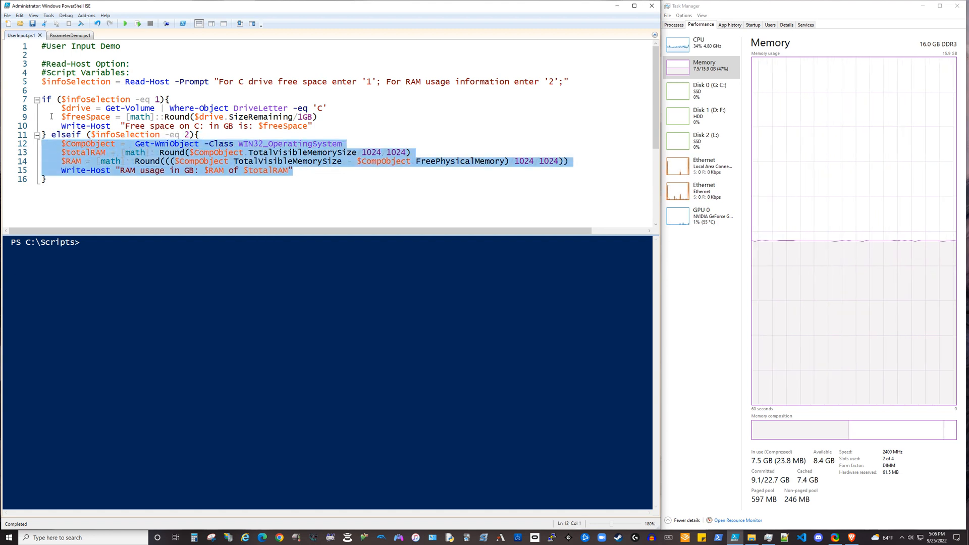
left_click(329, 108)
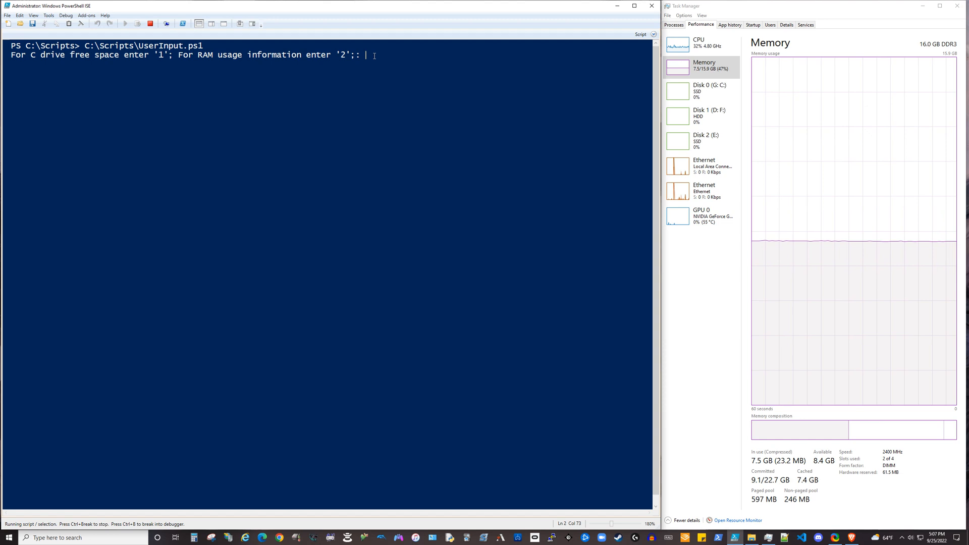
Enter 2 to get RAM usage of 8 of 16 GB, then rerun UserInput.ps1
type("2")
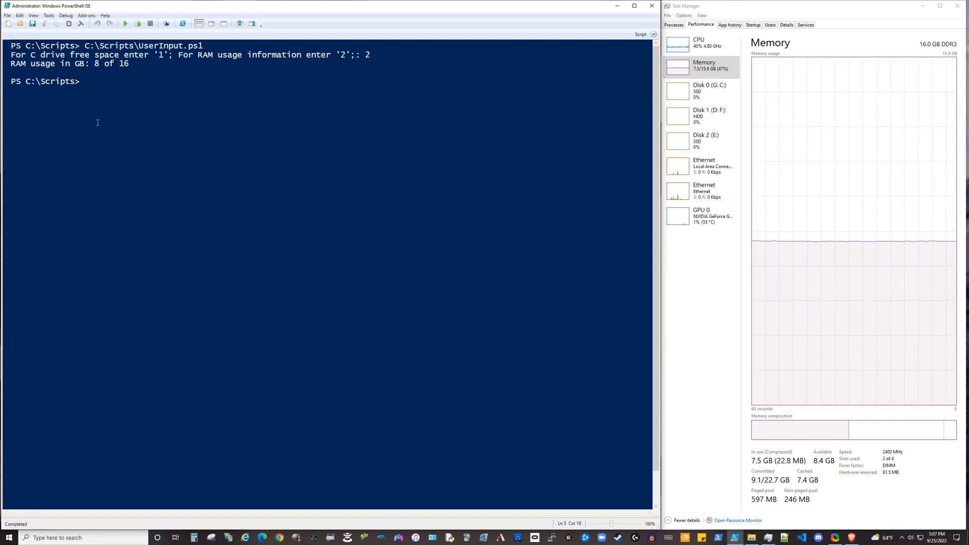
left_click(123, 24)
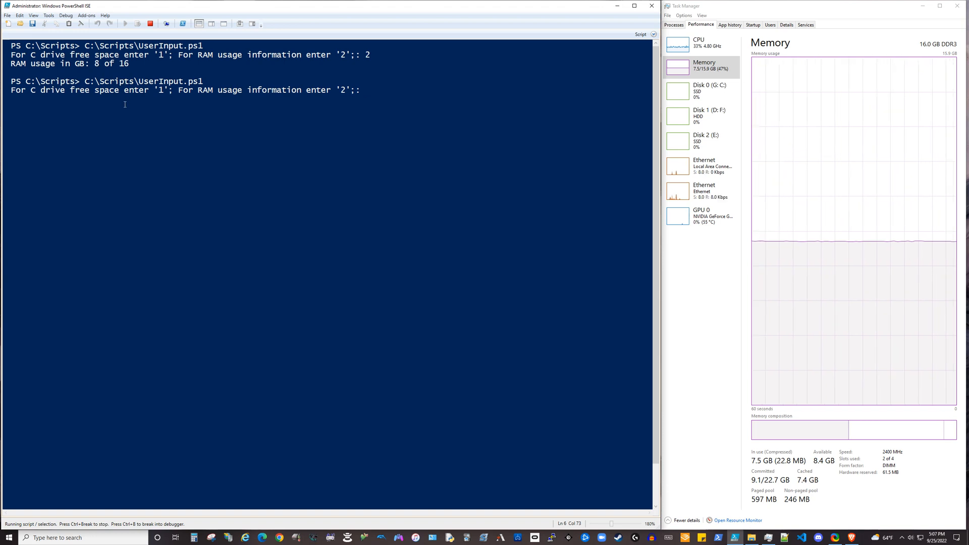
Choose option 1 so the script reports 11 GB free on C:
type("1")
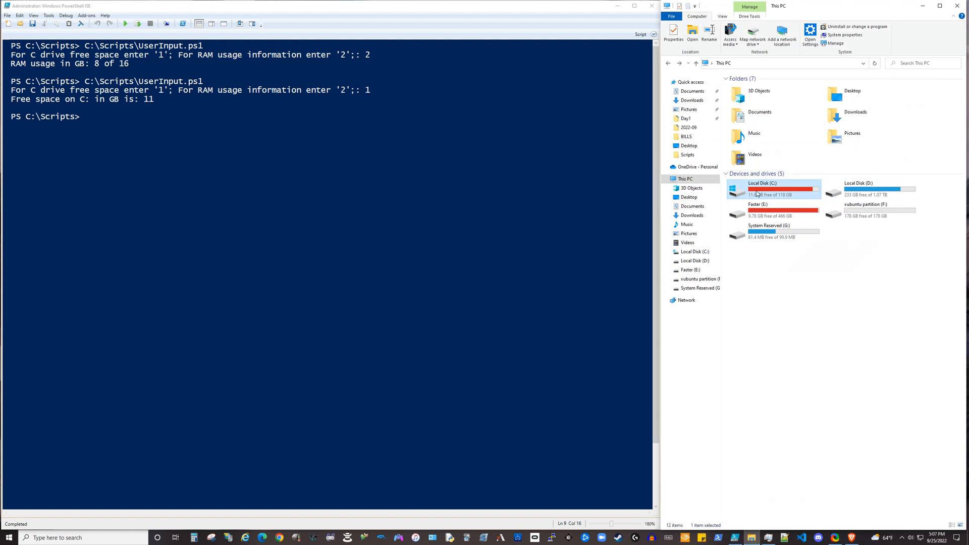
mouse_move(781, 198)
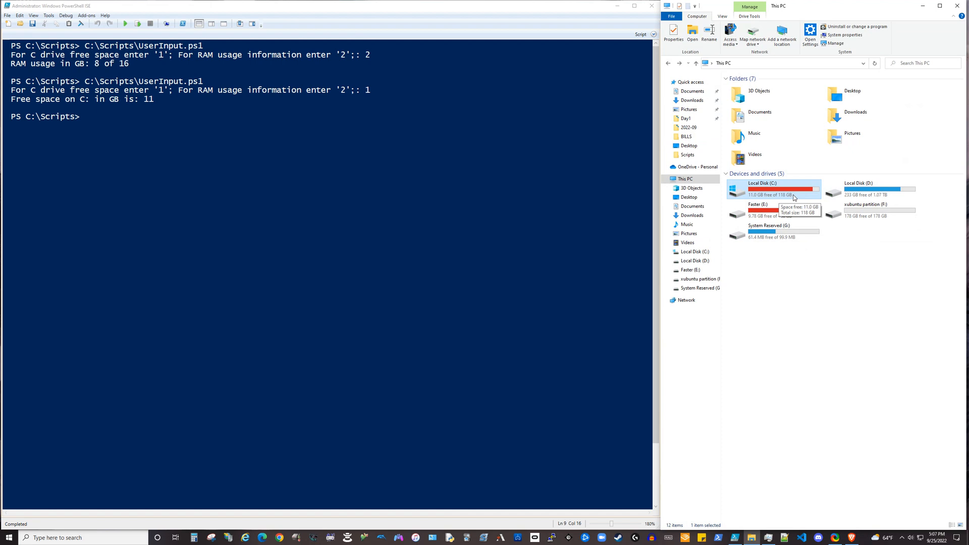
mouse_move(796, 196)
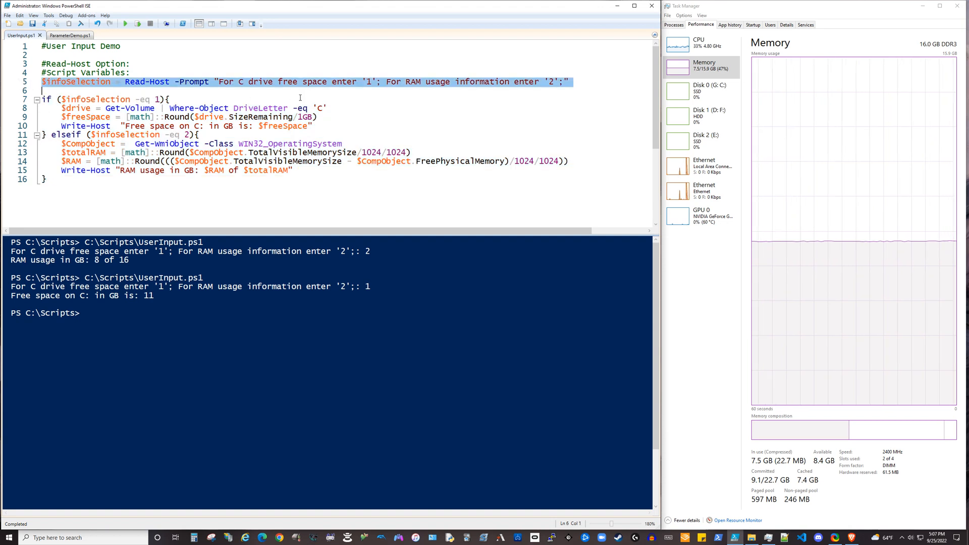
left_click(174, 81)
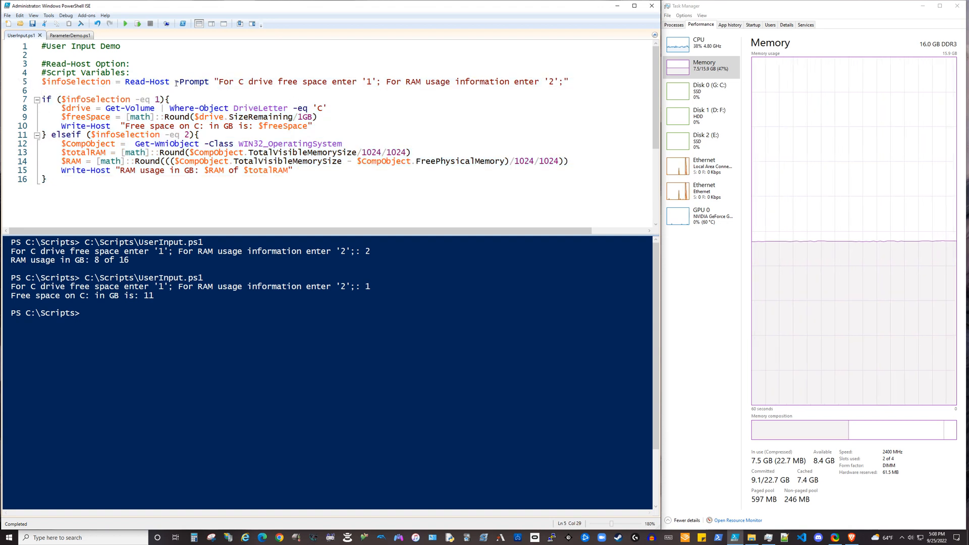
double_click(191, 81)
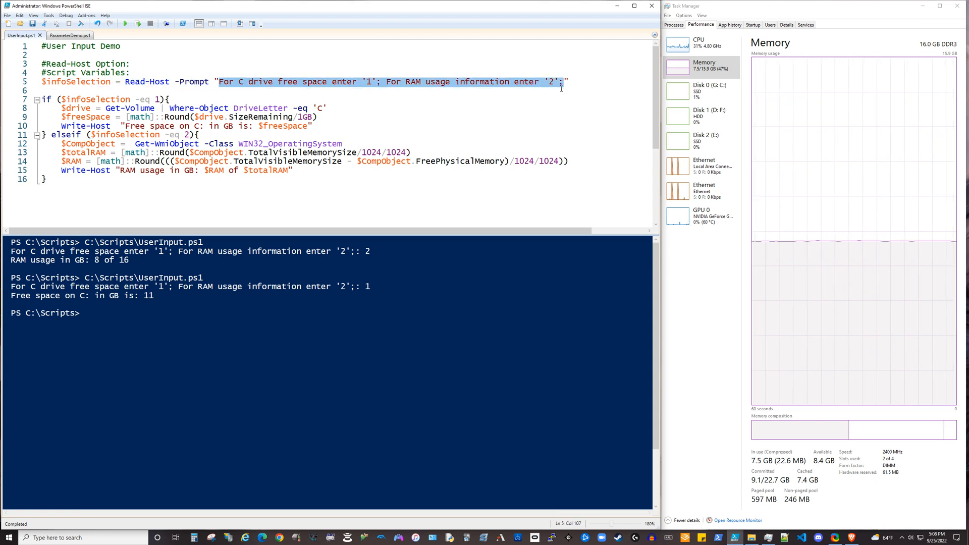
mouse_move(495, 105)
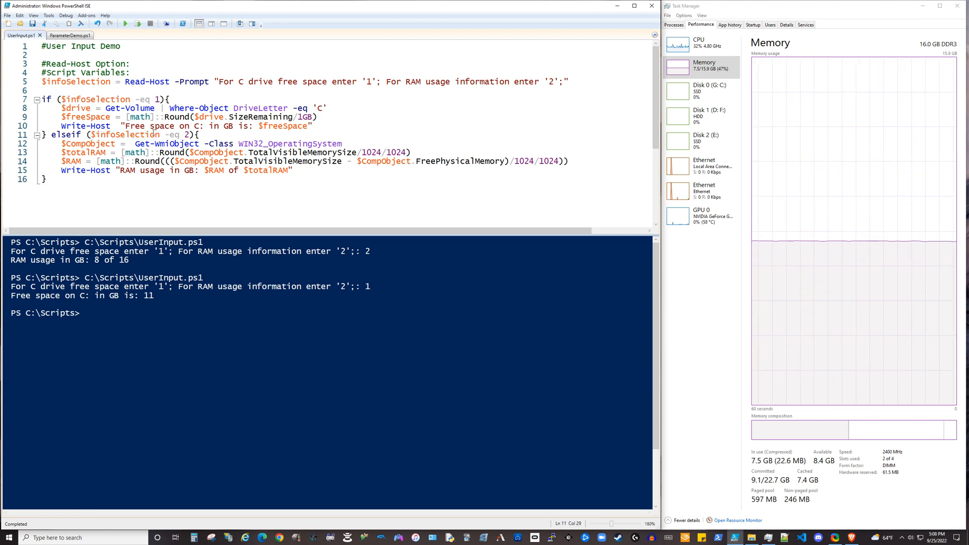
double_click(124, 135)
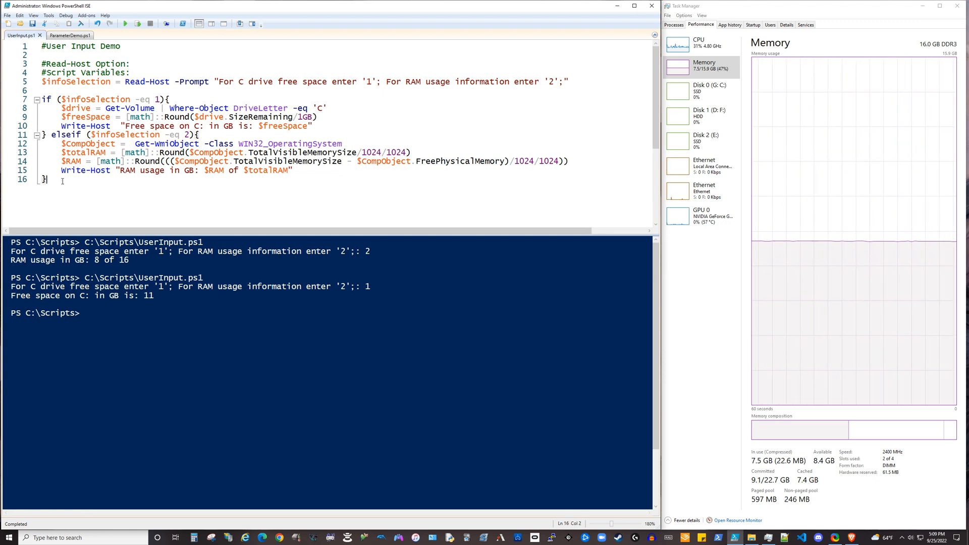
mouse_move(64, 35)
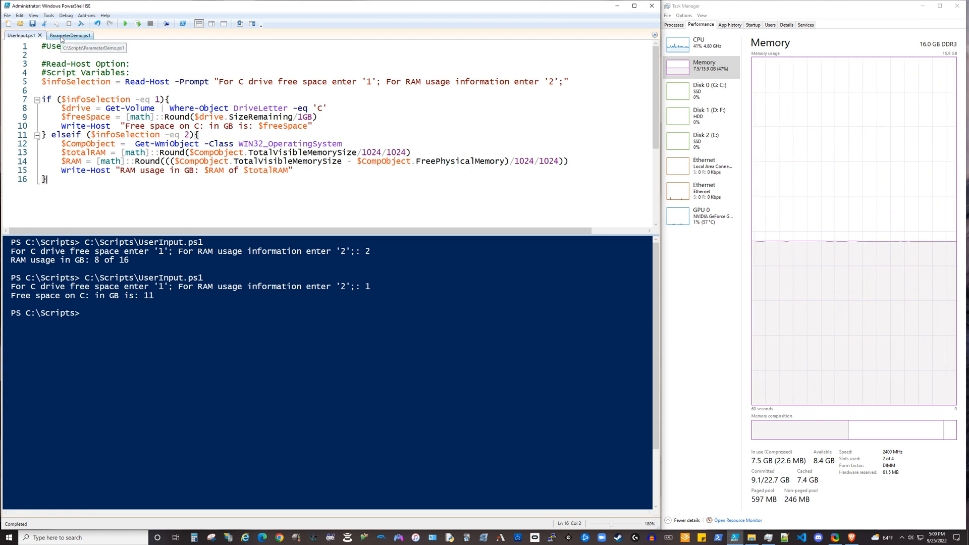
left_click(58, 35)
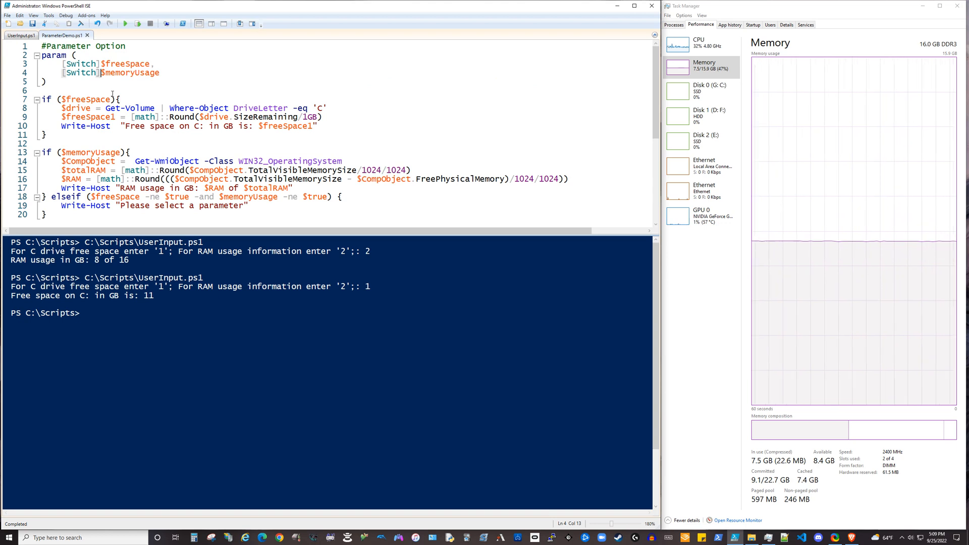
mouse_move(99, 87)
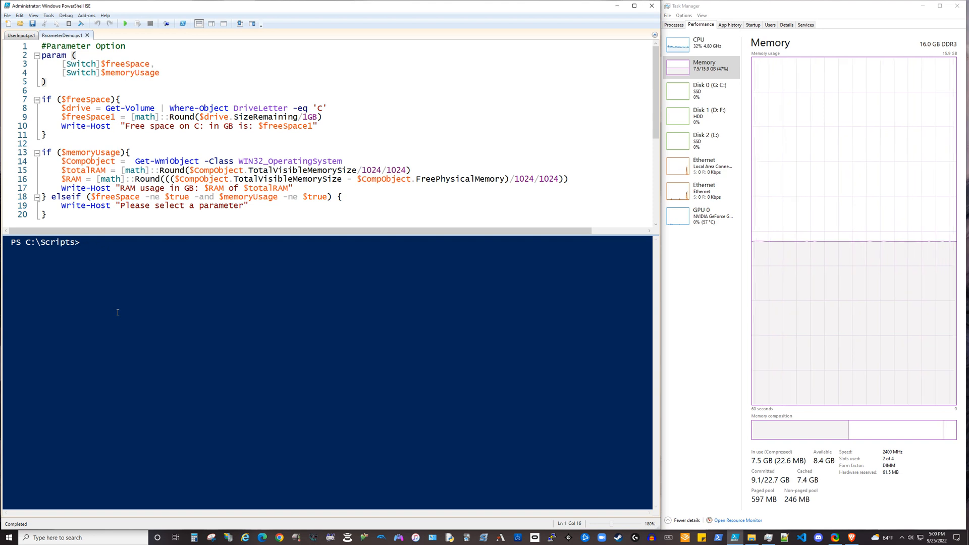
Run .\ParameterDemo.ps1 with the -freeSpace switch in the console
type("para")
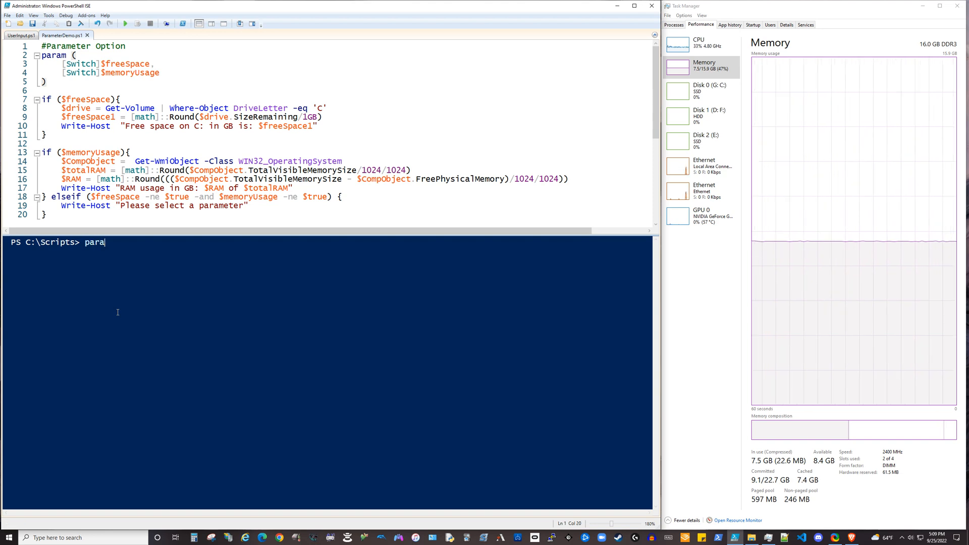
type(".\\ParameterDemo.ps1")
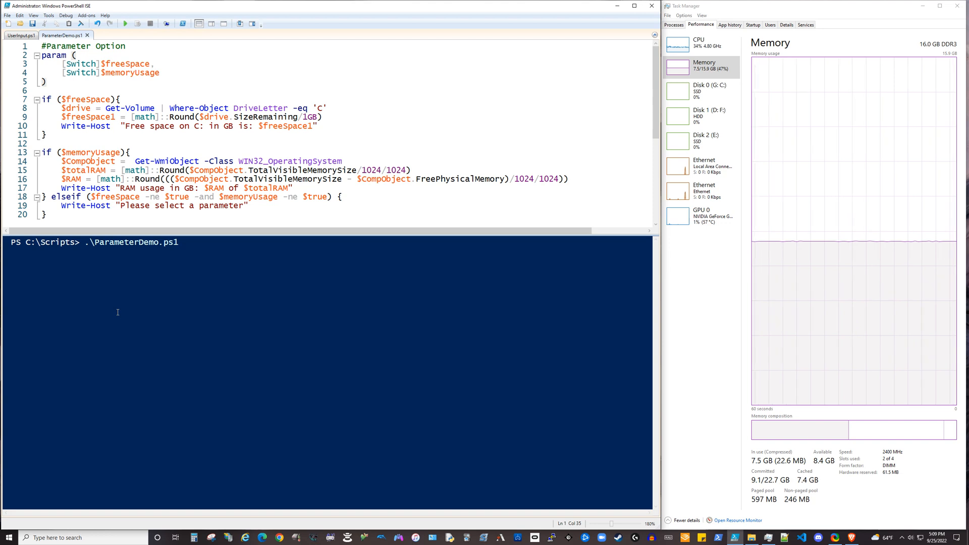
type("-")
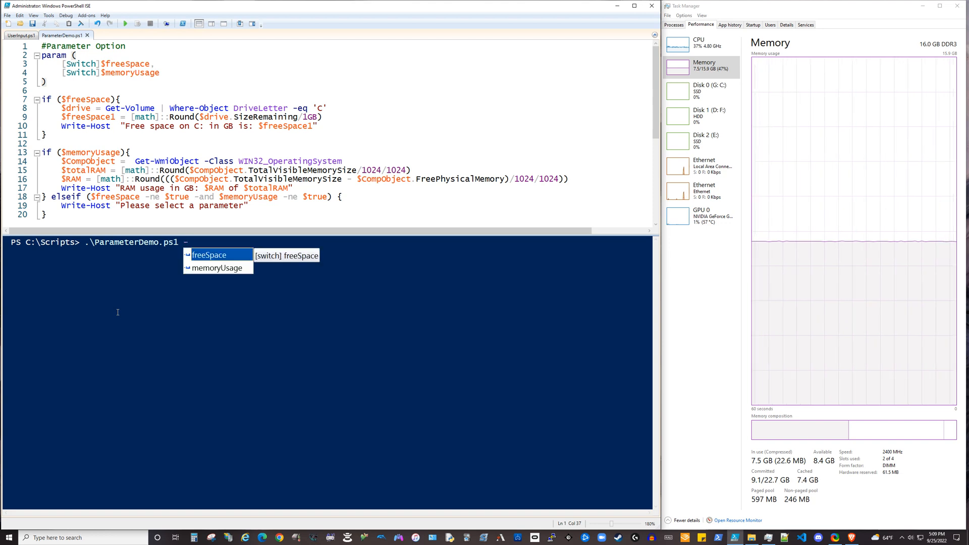
key("Down")
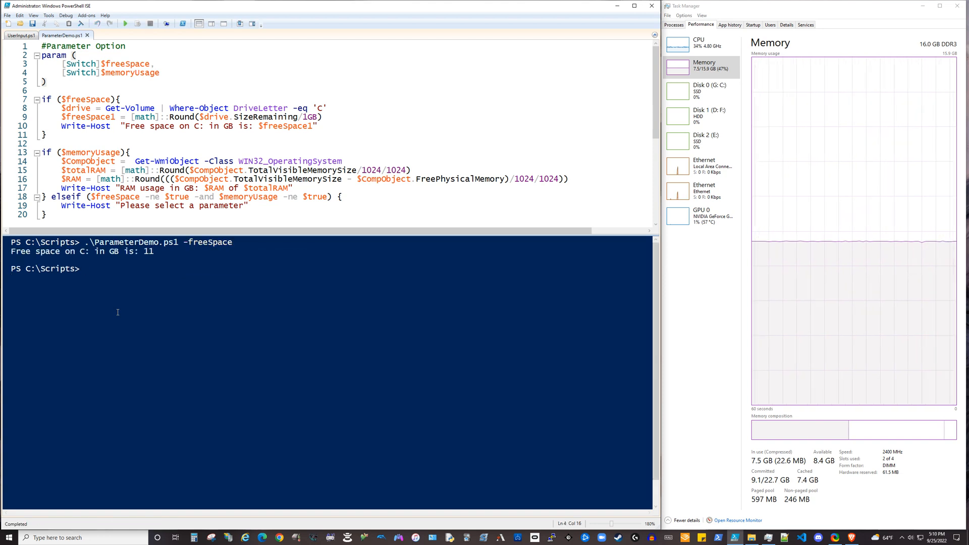
Run ParameterDemo.ps1 with -memoryUsage, then -memoryUsage -freeSpace, then retype the bare script name
type(".\\ParameterDemo.ps1 -freeSpace")
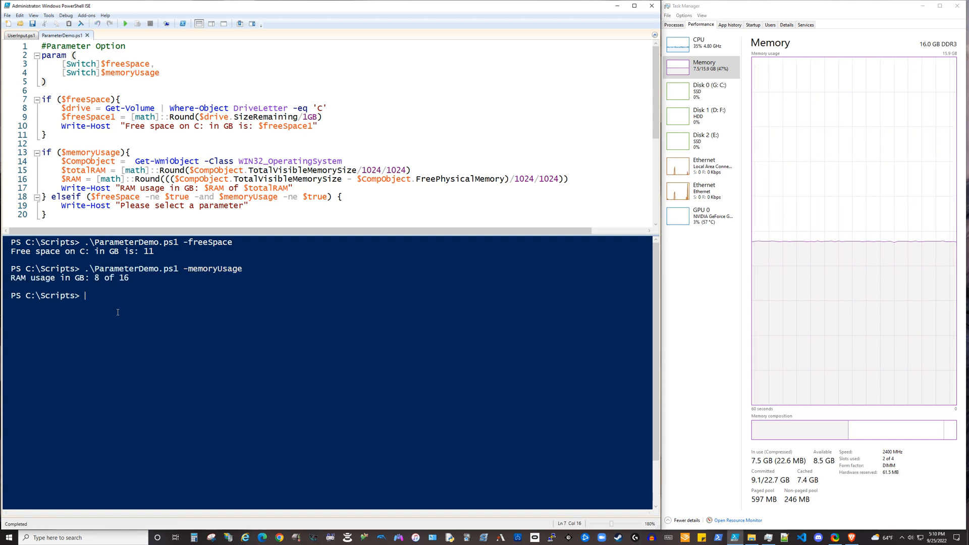
type(".\\ParameterDemo.ps1 -memoryUsage")
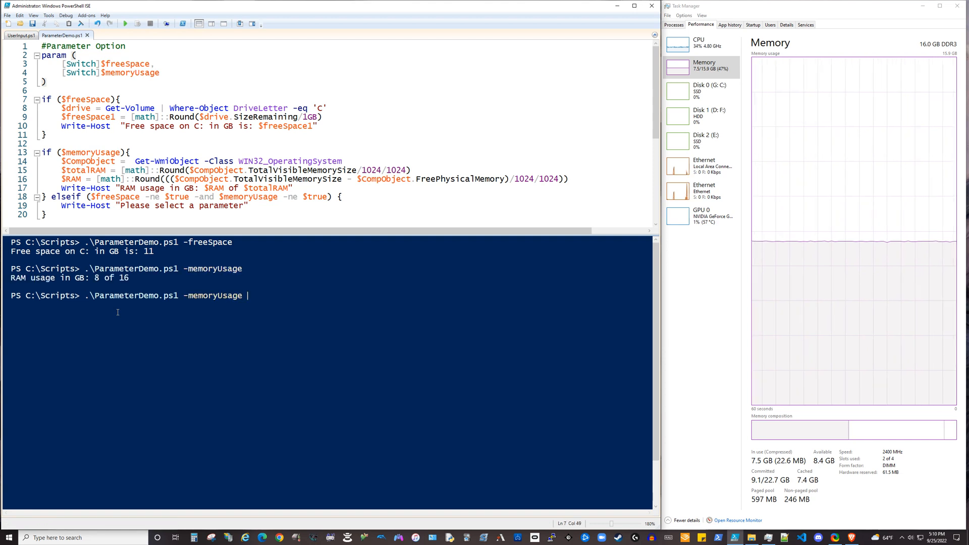
type("-freeSpace")
type(".\\ParameterDemo.ps1")
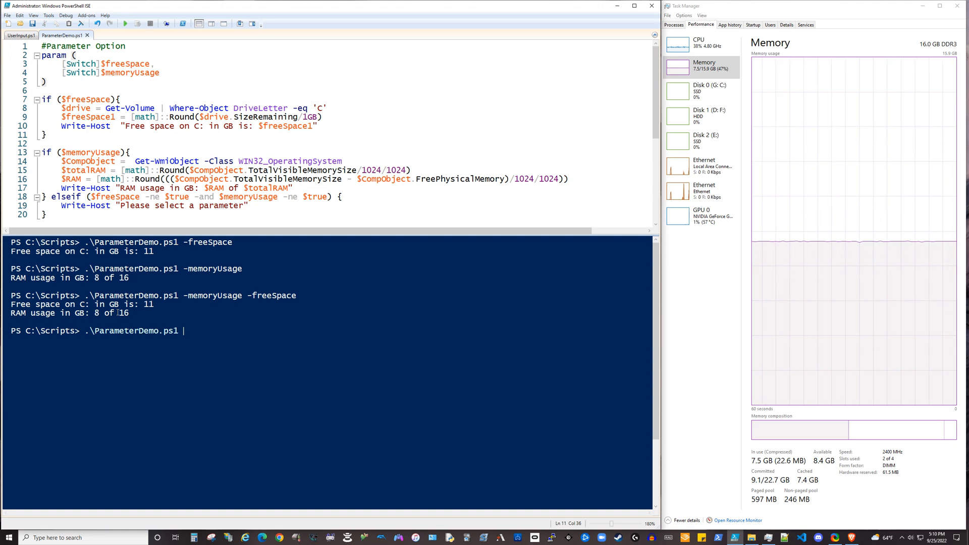
key("Backspace")
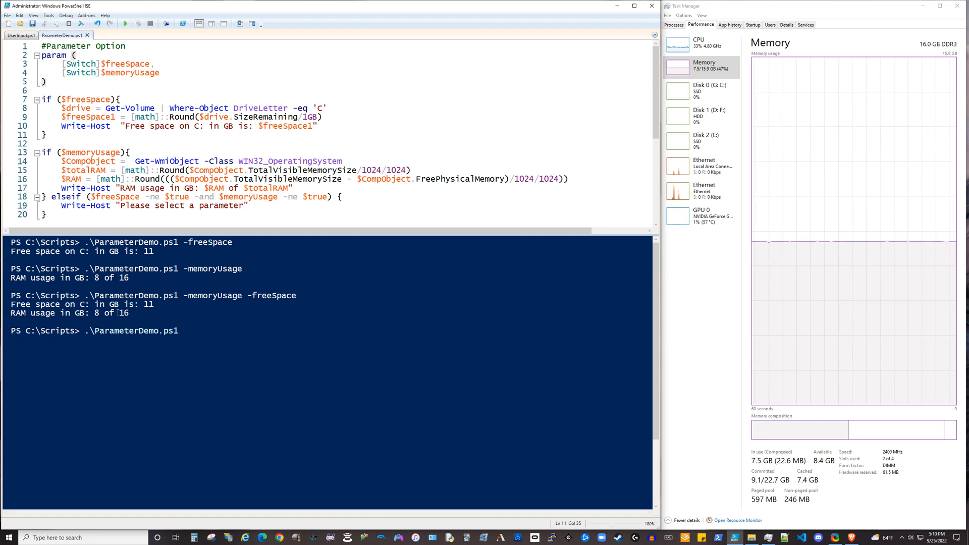
Run ParameterDemo.ps1 without any switches
key("Enter")
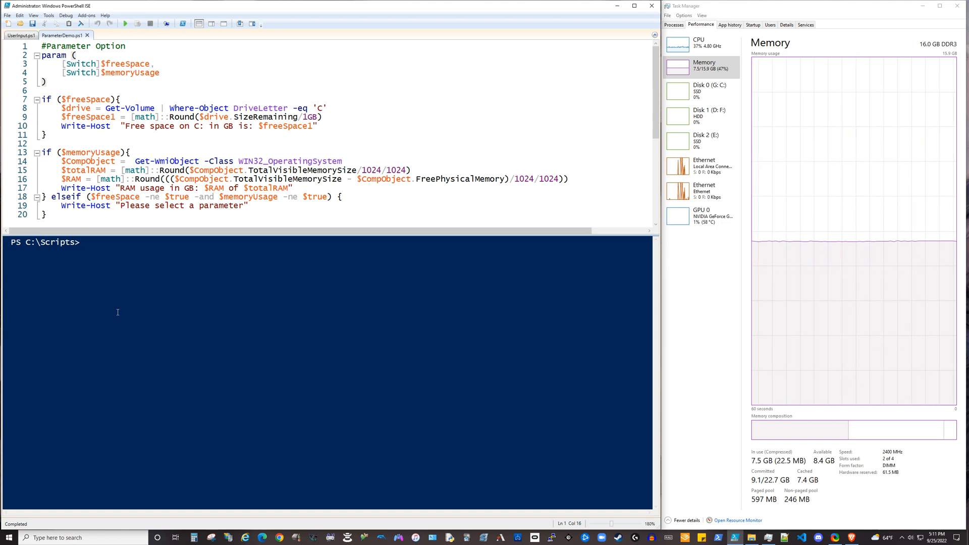
Switch to UserInput.ps1 and select the Read-Host command on line 5
left_click(17, 49)
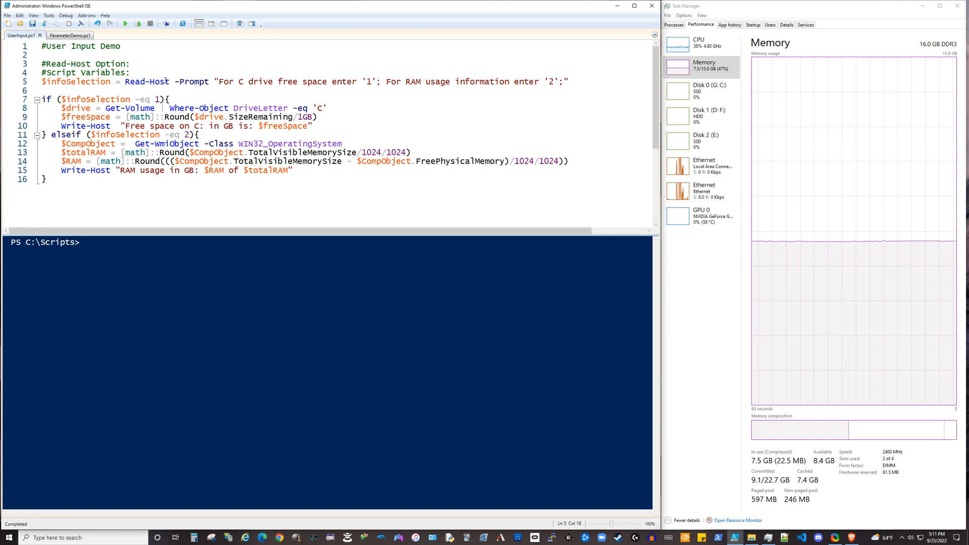
double_click(149, 81)
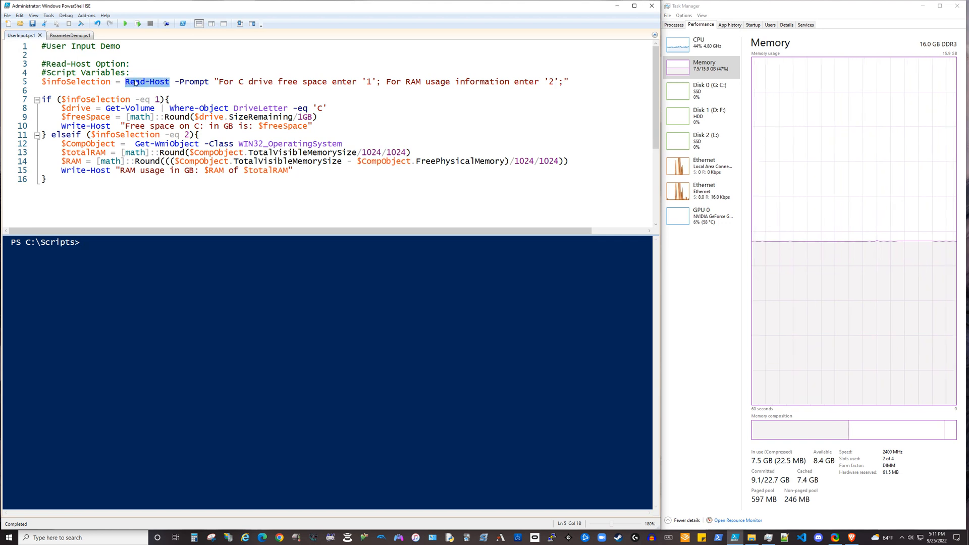
left_click(171, 81)
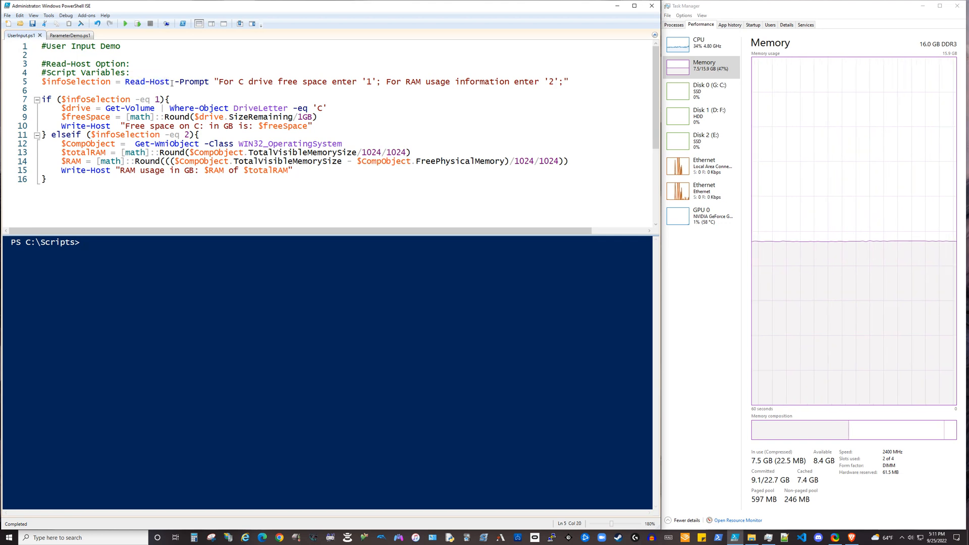
left_click(130, 72)
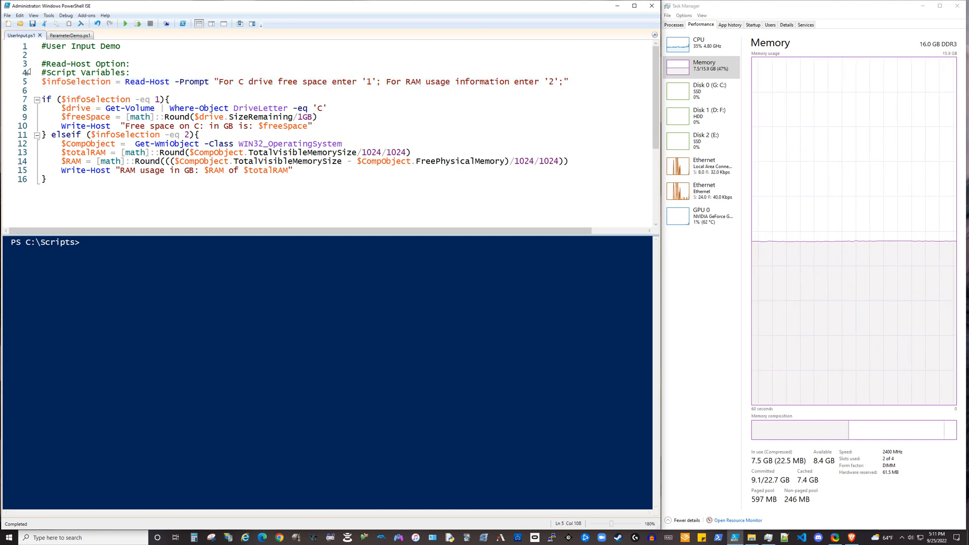
mouse_move(60, 36)
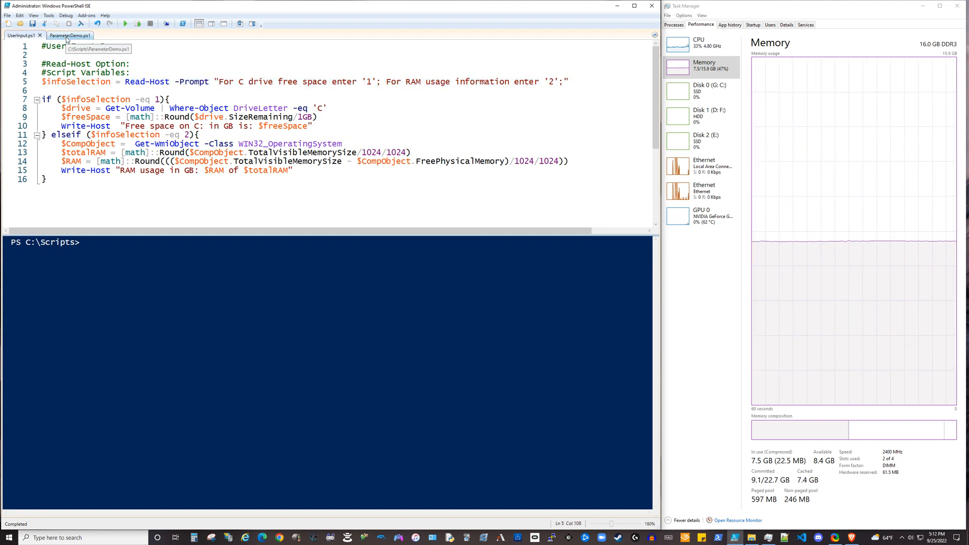
Return to the ParameterDemo.ps1 tab showing its freeSpace and memoryUsage switches
left_click(59, 35)
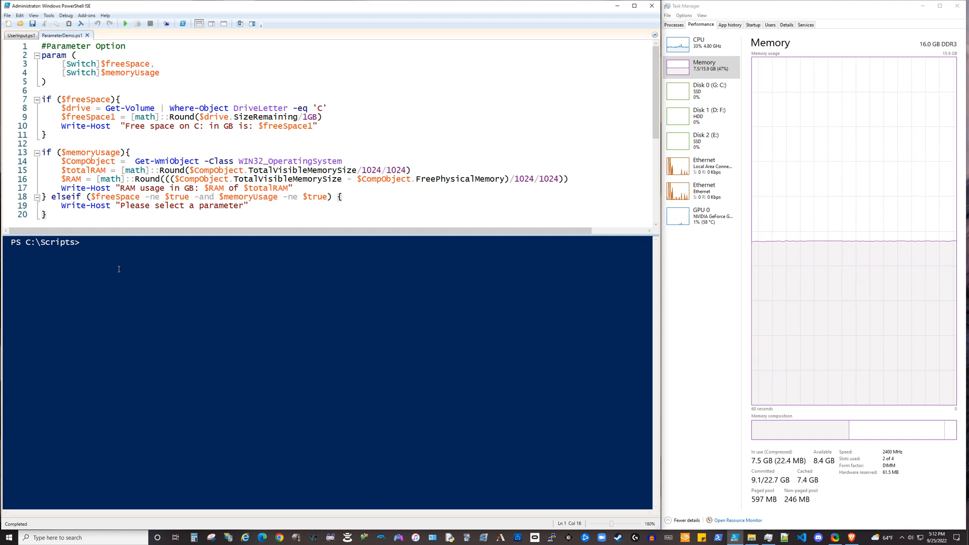
mouse_move(385, 292)
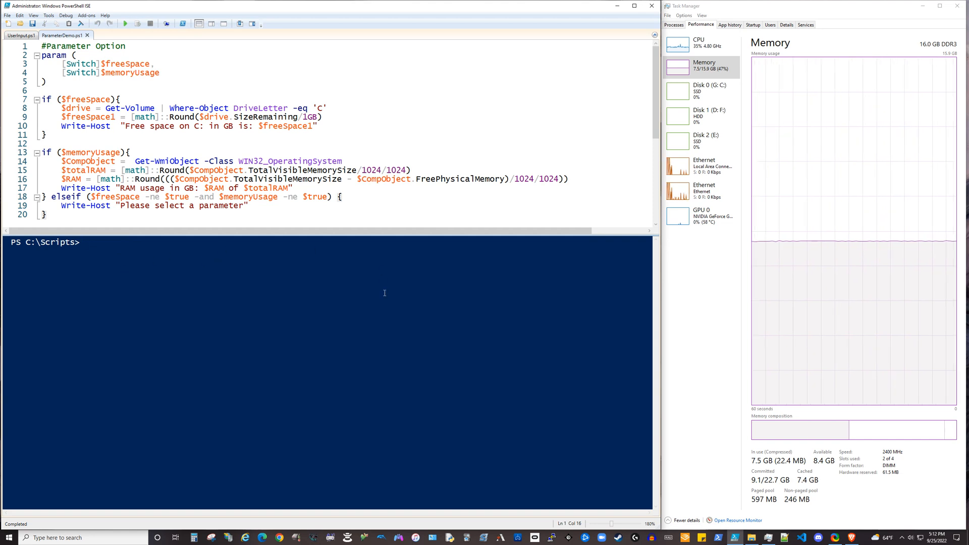